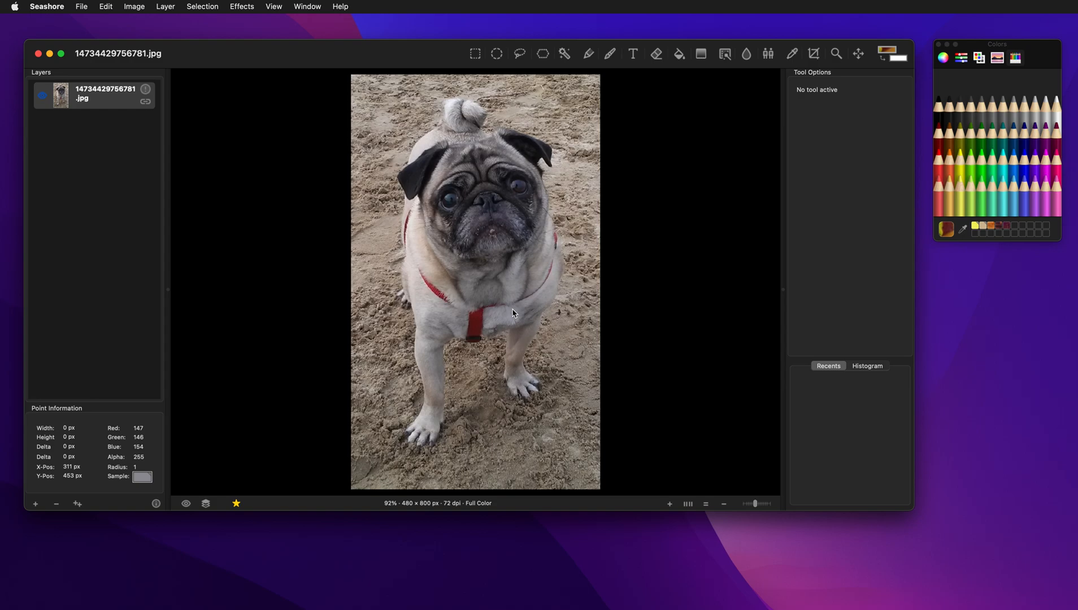
pyautogui.moveTo(501, 301)
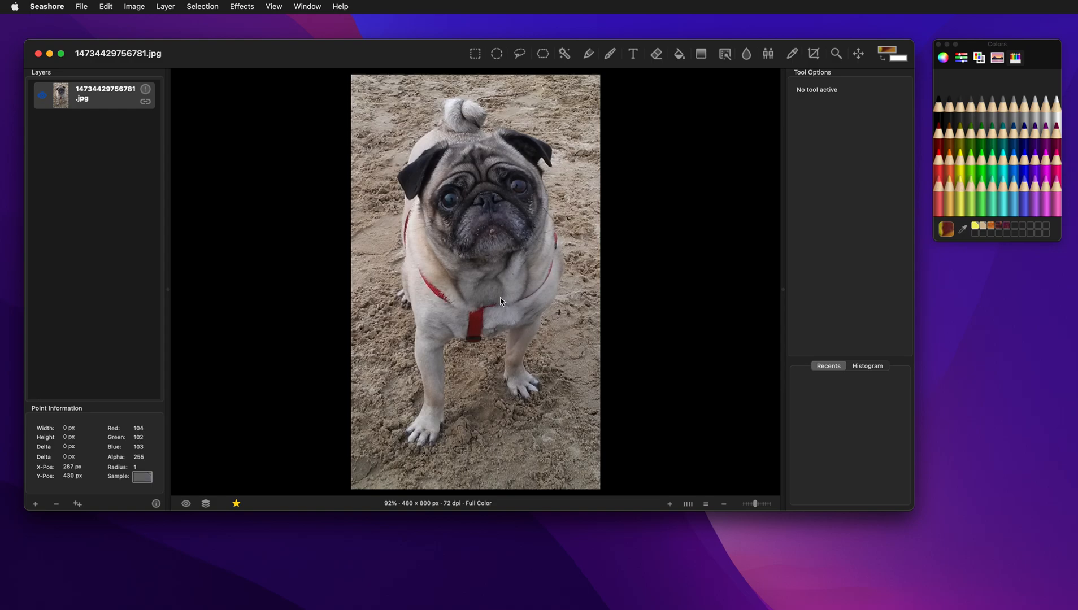
pyautogui.moveTo(502, 301)
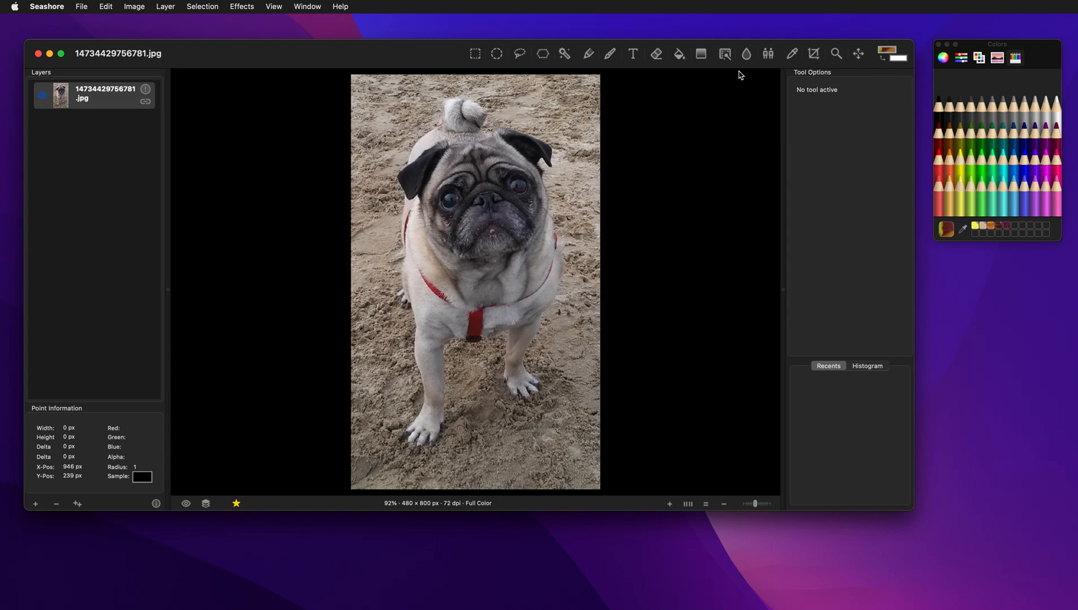
# Step: Preview Hue, Saturation and Value adjustments that give the pug a cool bluish tint and teal harness
pyautogui.click(882, 92)
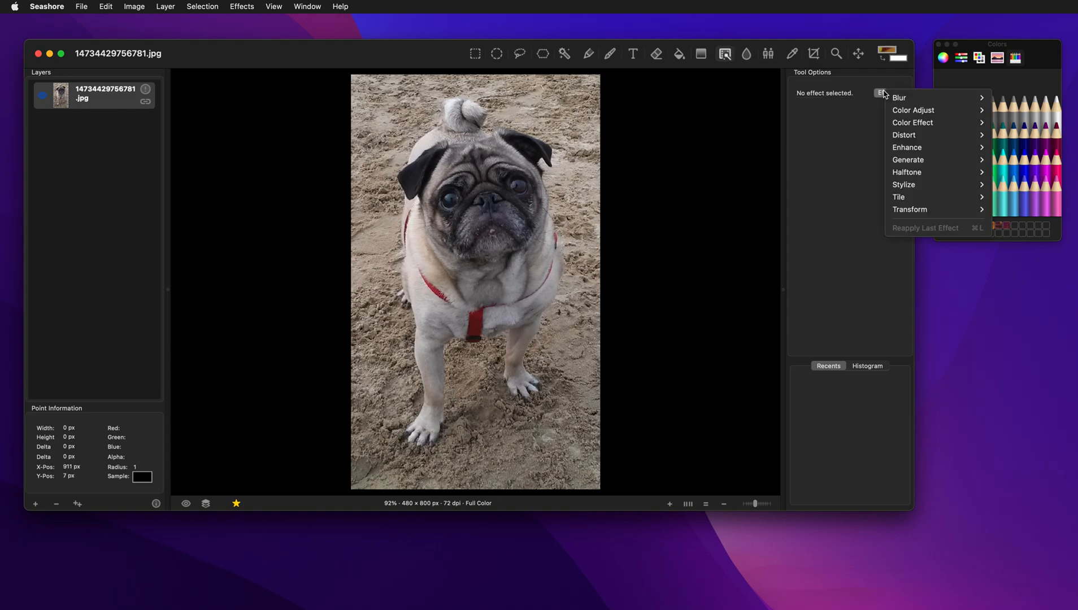
pyautogui.moveTo(913, 122)
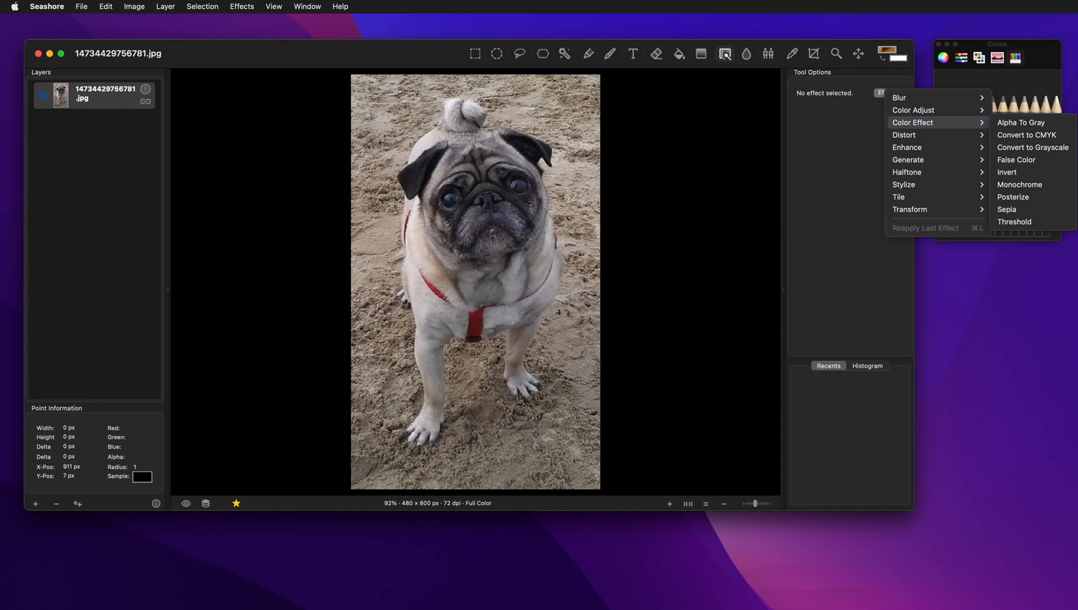
pyautogui.moveTo(913, 110)
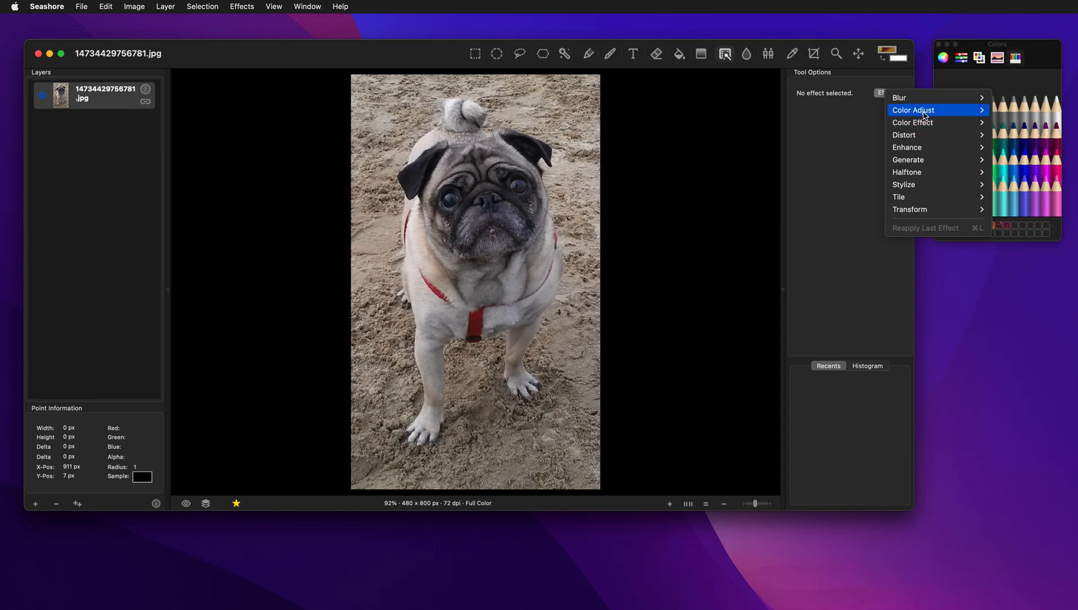
pyautogui.click(913, 110)
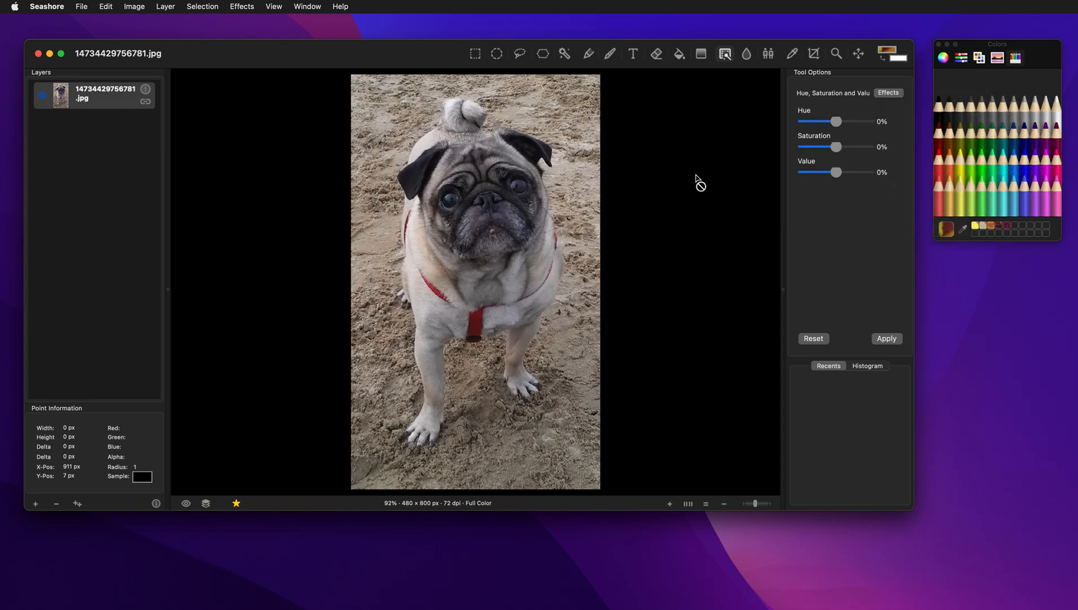
pyautogui.moveTo(837, 147); pyautogui.dragTo(856, 146)
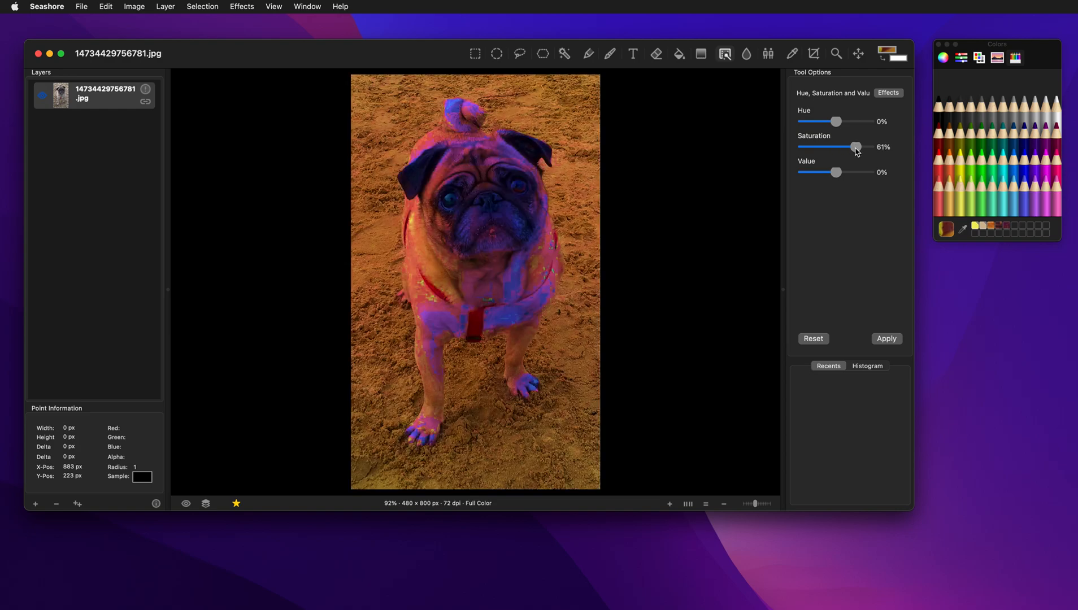
pyautogui.moveTo(837, 172); pyautogui.dragTo(857, 172)
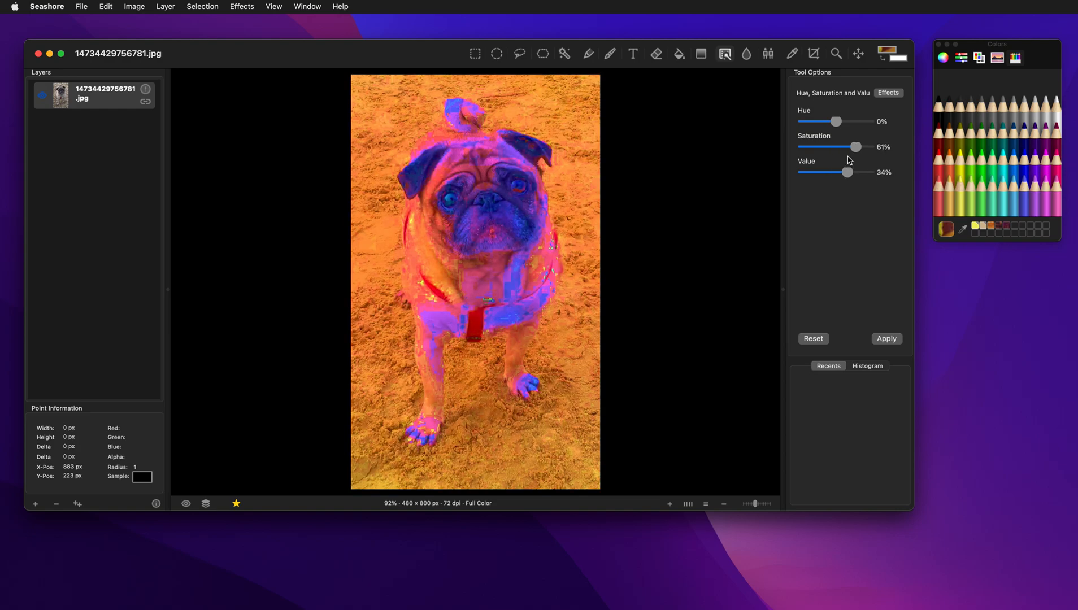
pyautogui.moveTo(856, 146); pyautogui.dragTo(818, 146)
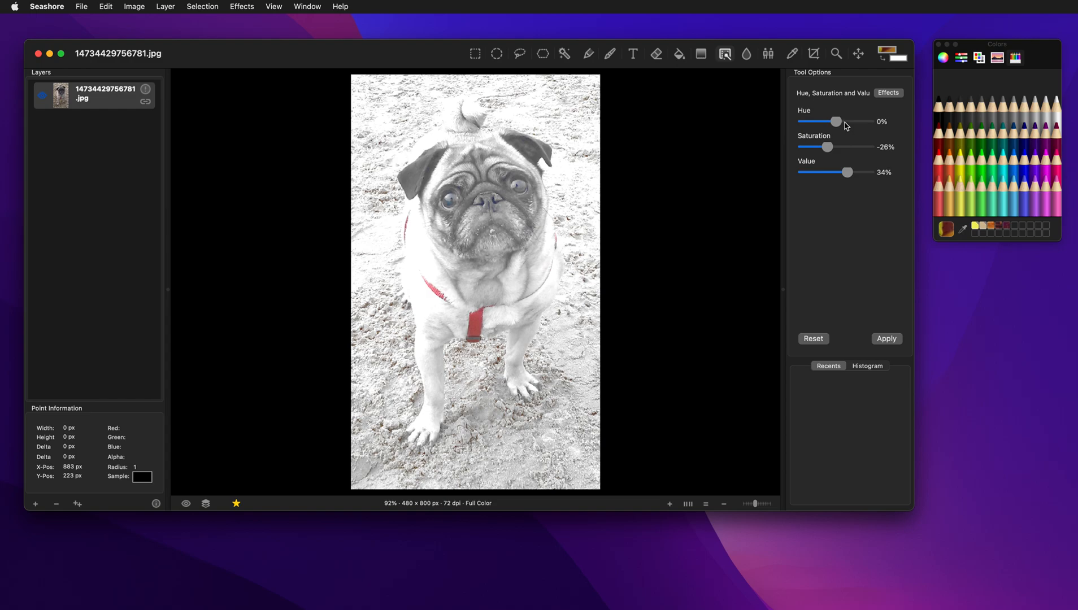
pyautogui.moveTo(820, 122); pyautogui.dragTo(852, 122)
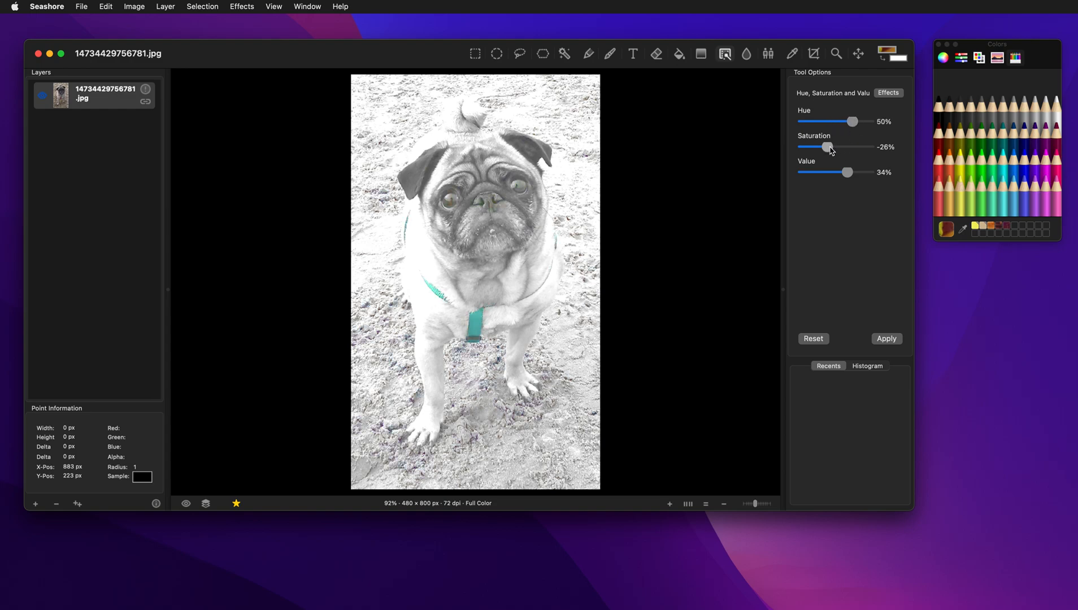
pyautogui.moveTo(827, 147); pyautogui.dragTo(838, 146)
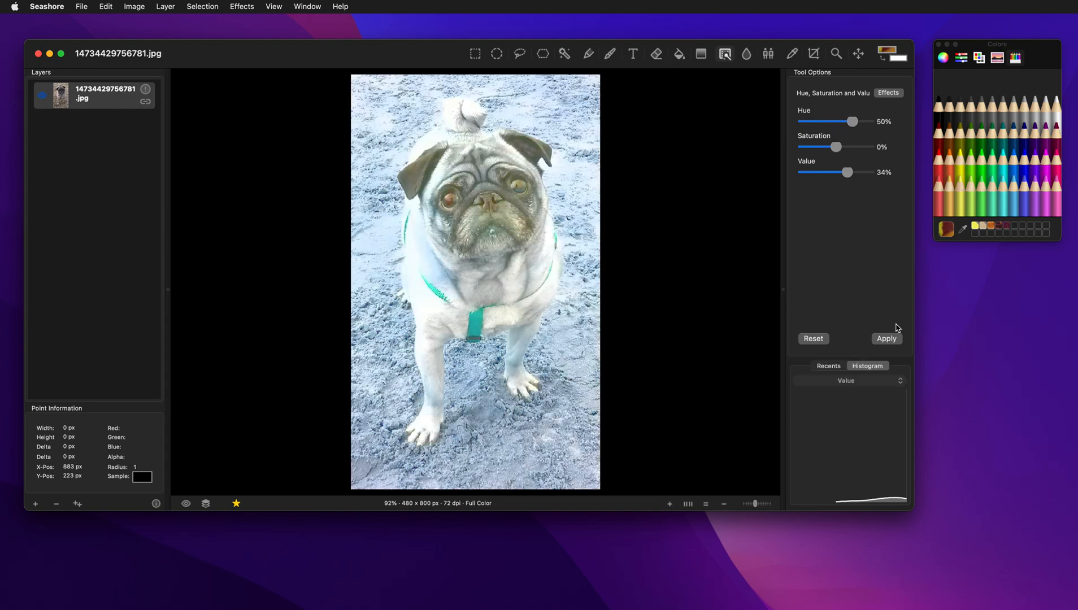
# Step: Show the RGB histogram and retune saturation toward yellow-green sand and a purple dog
pyautogui.click(844, 381)
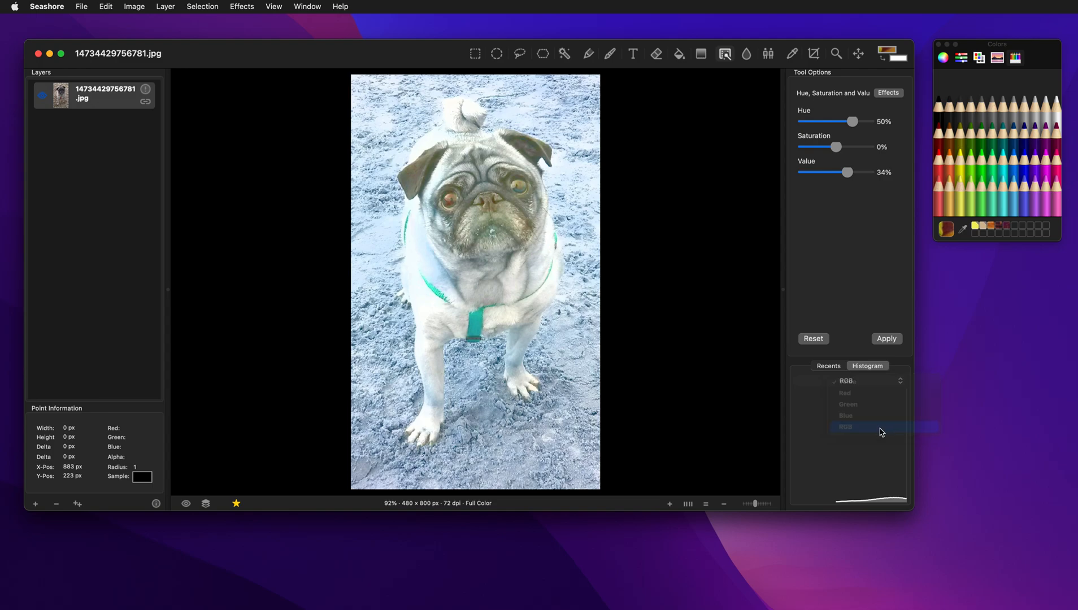
pyautogui.click(845, 426)
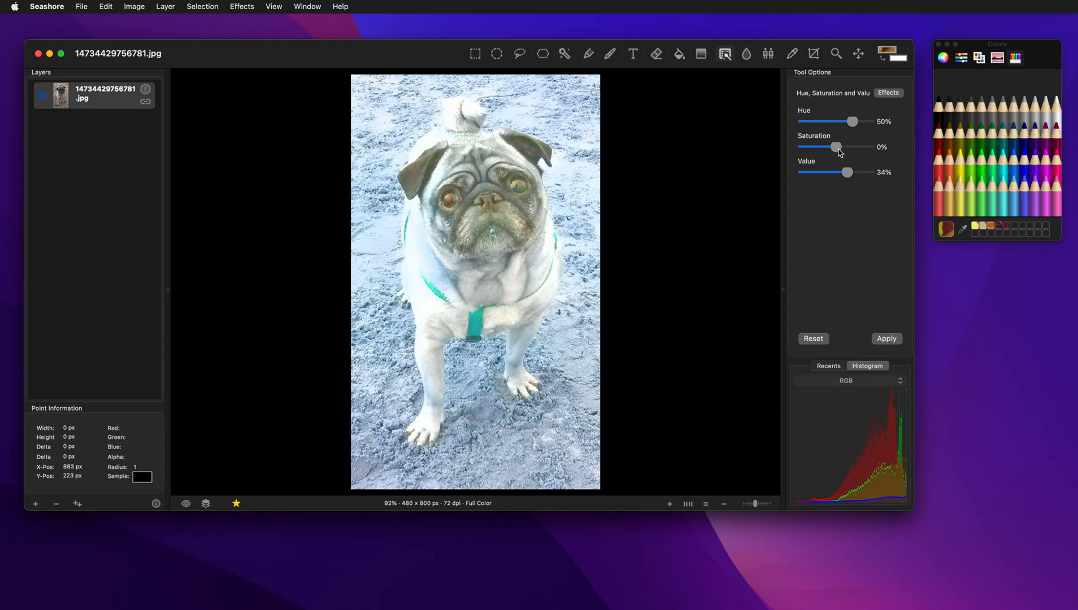
pyautogui.moveTo(836, 147); pyautogui.dragTo(855, 146)
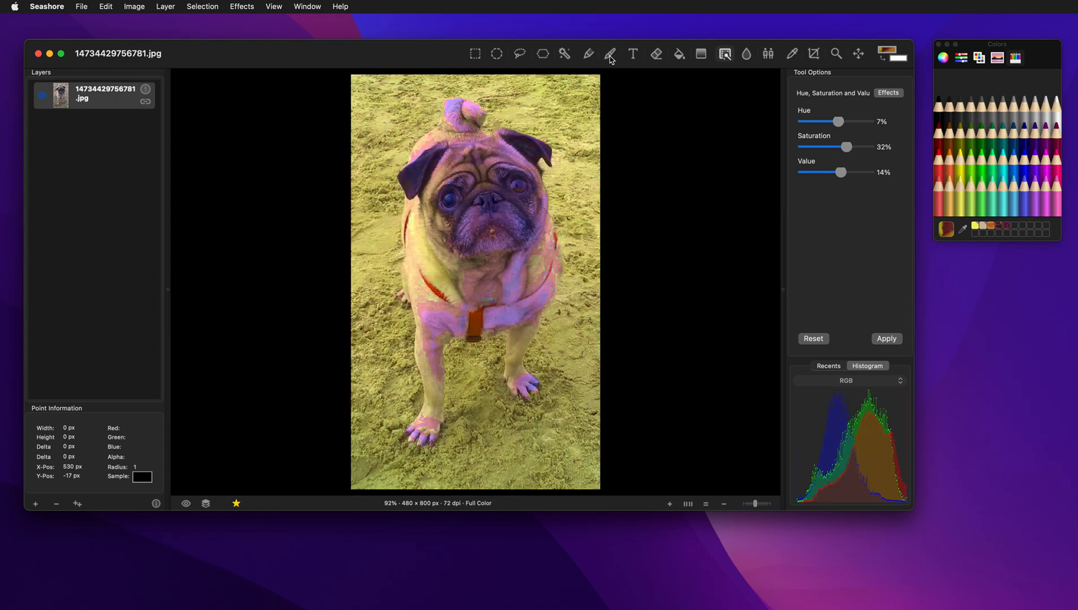
# Step: Switch briefly to the brush tool and back to Effects, keeping the 7%, 32%, 14% colour preview
pyautogui.click(610, 54)
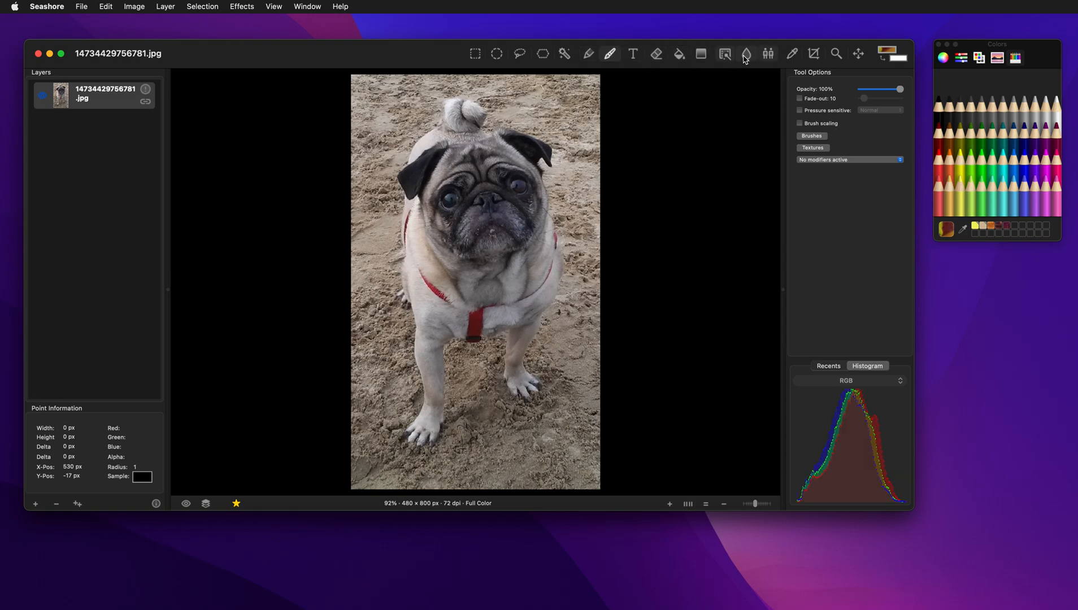
pyautogui.click(724, 54)
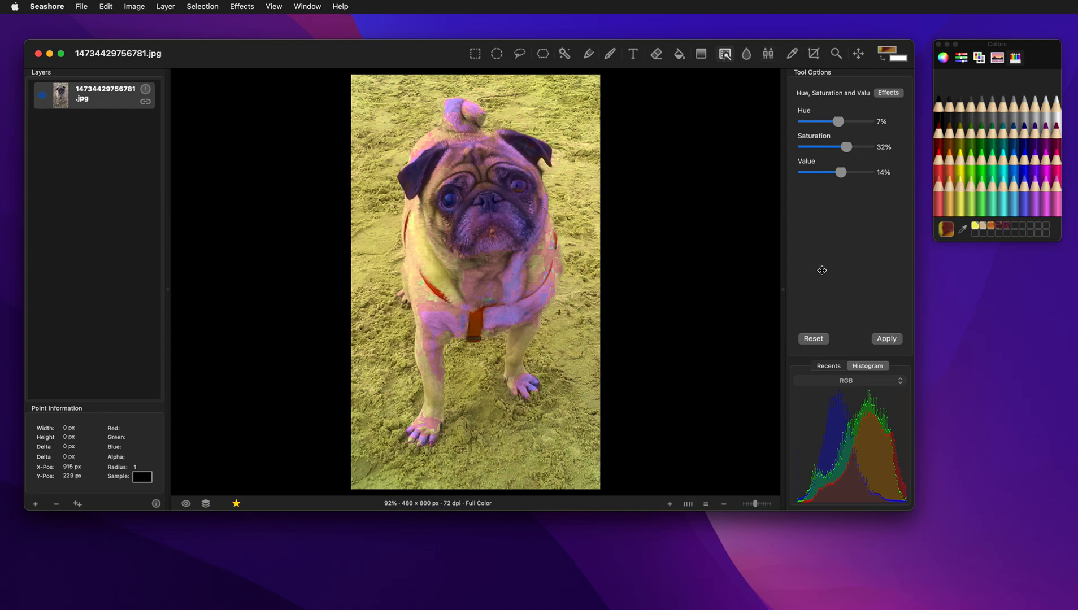
pyautogui.moveTo(819, 274)
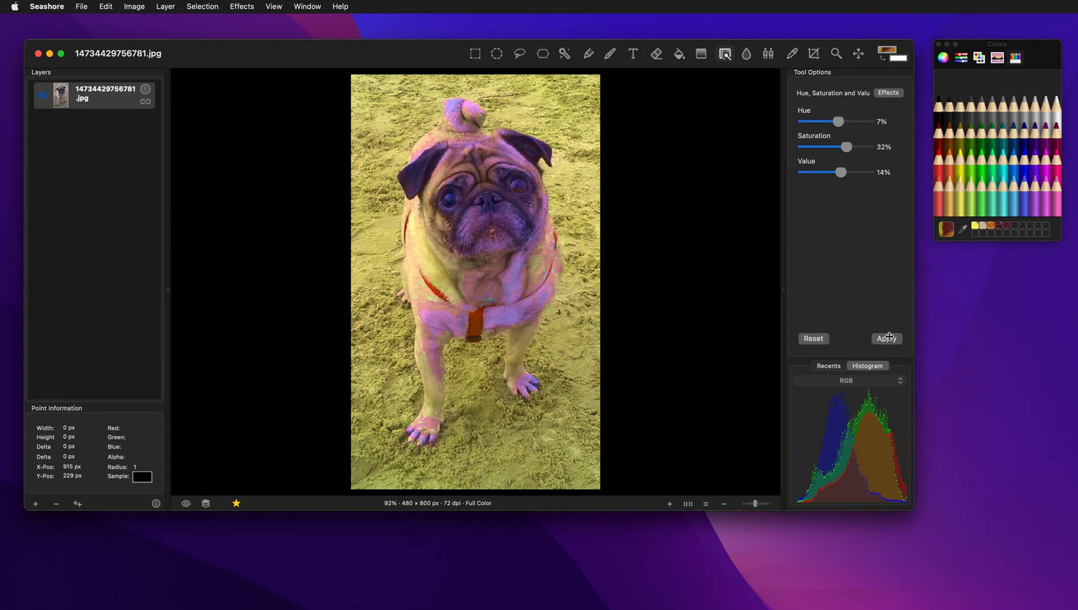
pyautogui.moveTo(873, 285)
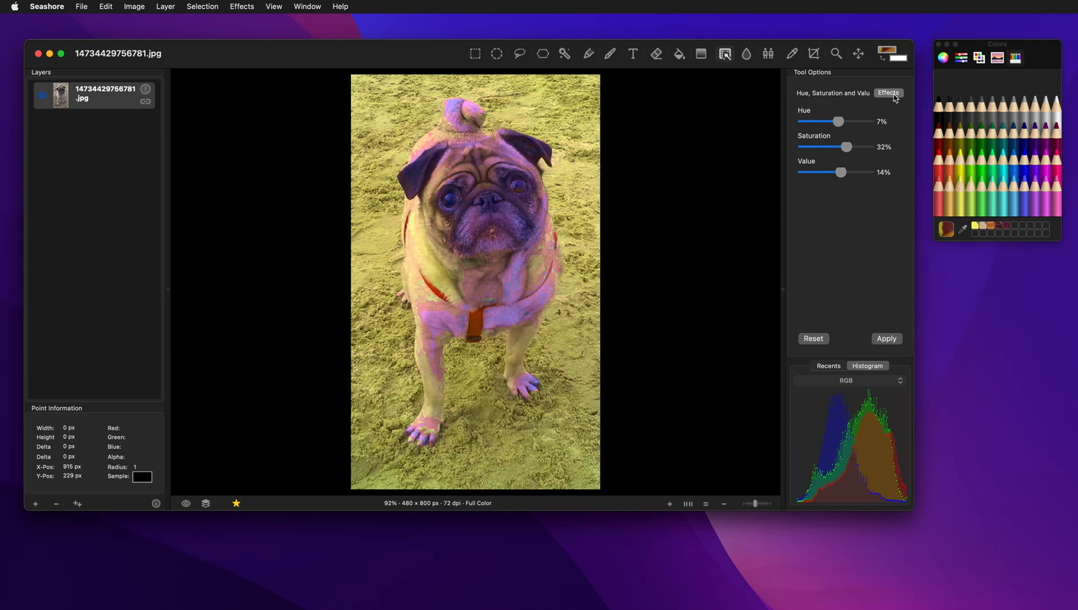
# Step: Add a Bump distortion centred on the pug's chest with its radius set to the right, then apply
pyautogui.click(889, 92)
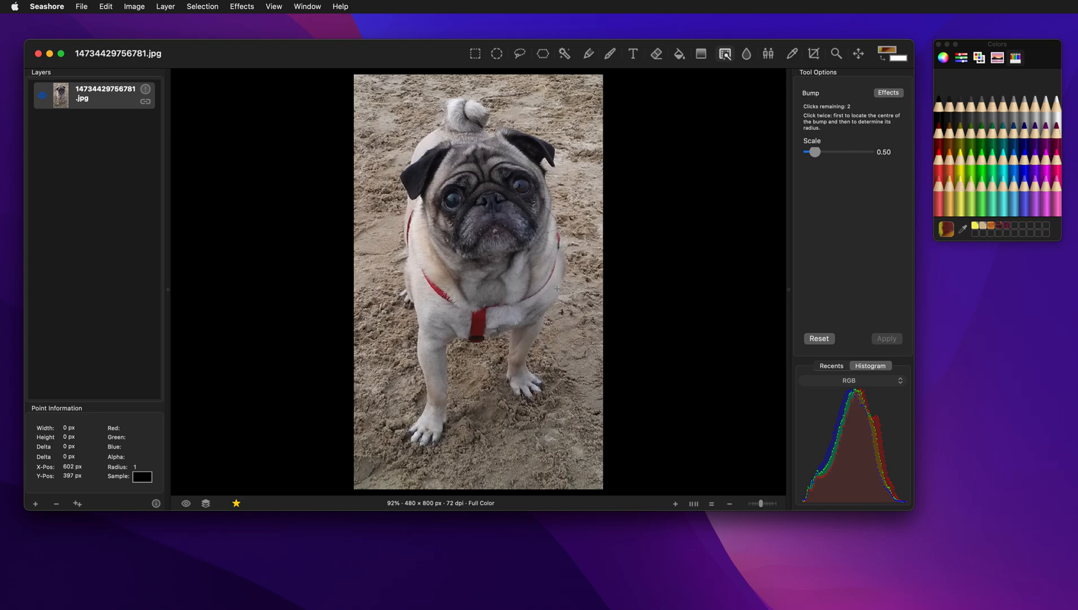
pyautogui.click(485, 283)
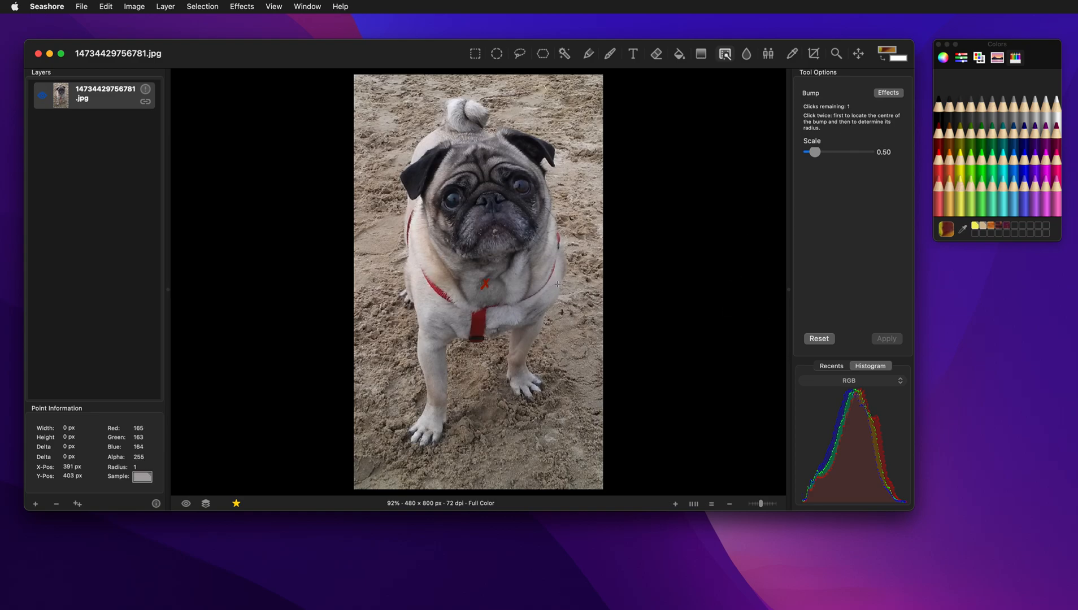
pyautogui.click(560, 282)
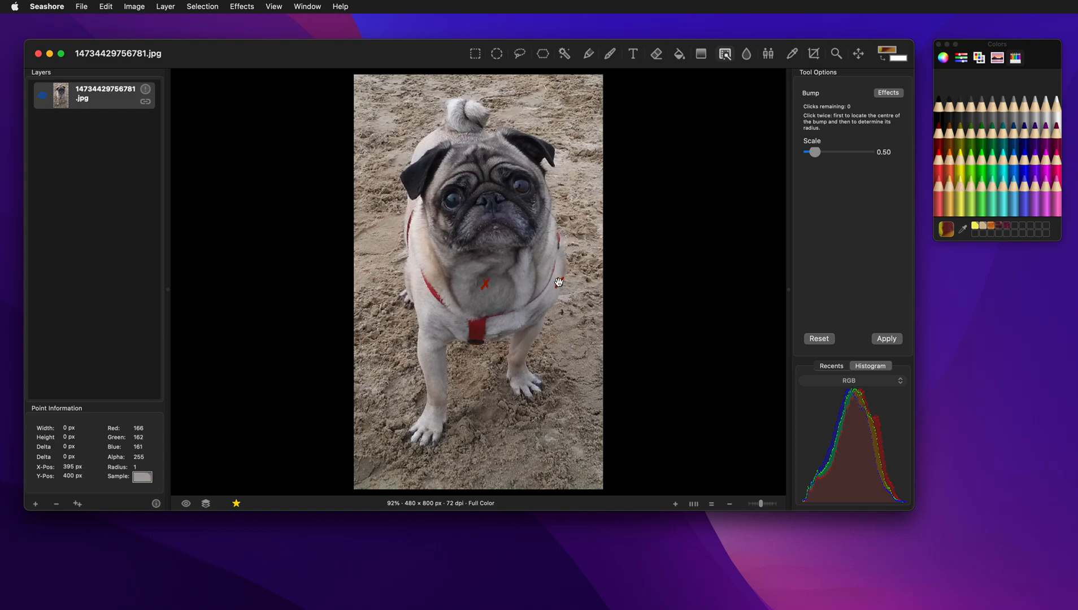
pyautogui.moveTo(558, 283)
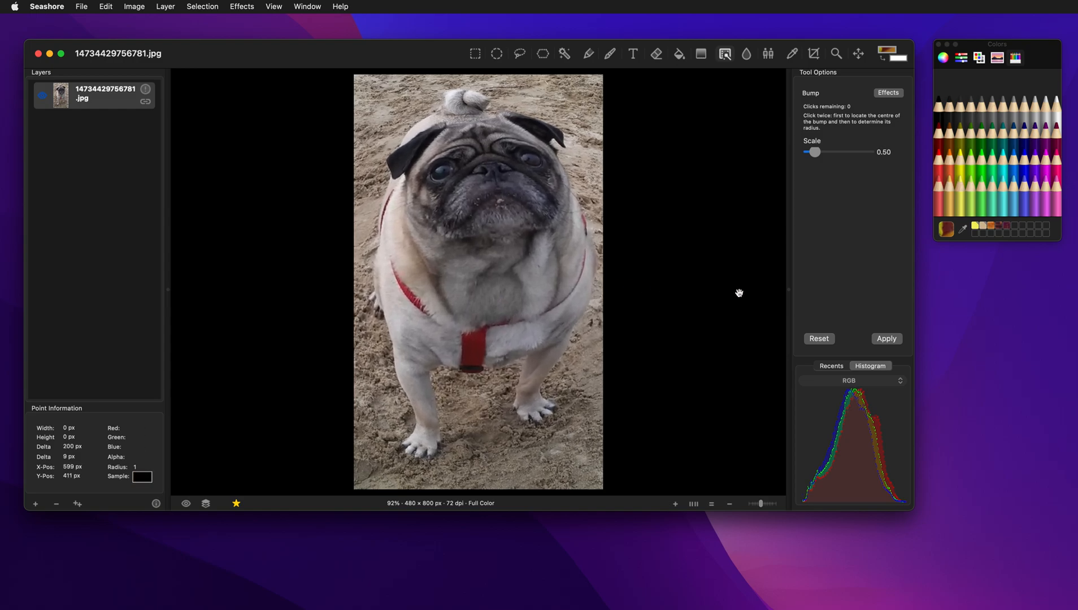
pyautogui.click(486, 283)
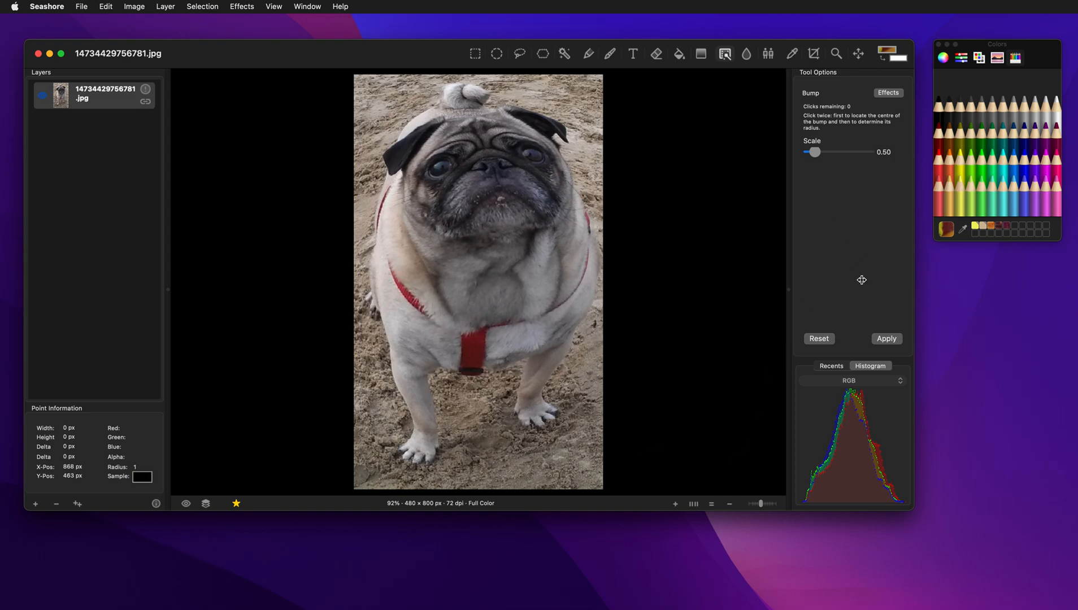
pyautogui.moveTo(832, 87)
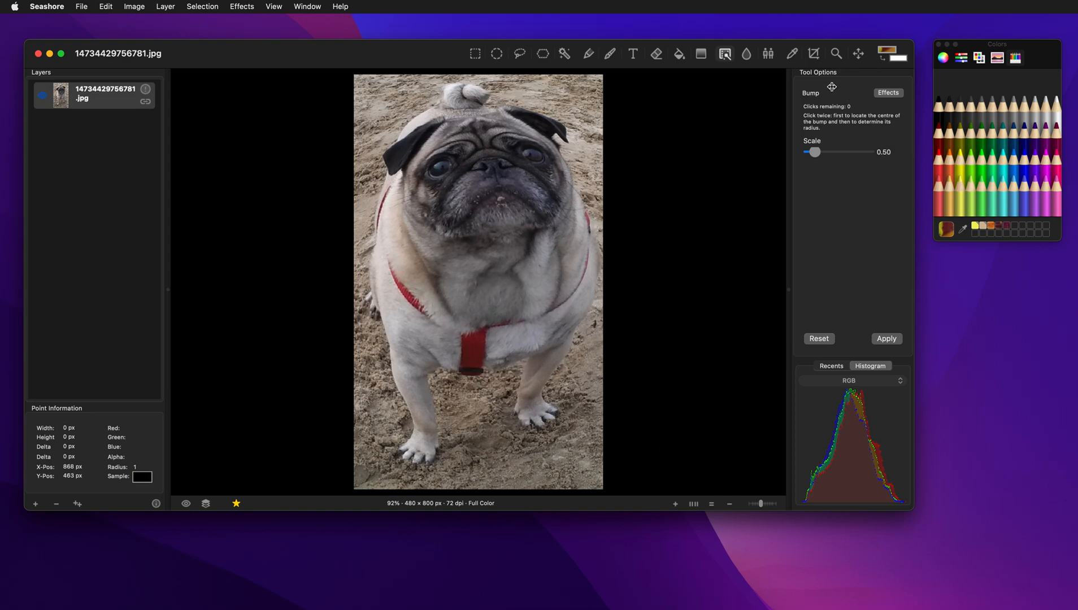
pyautogui.moveTo(863, 249)
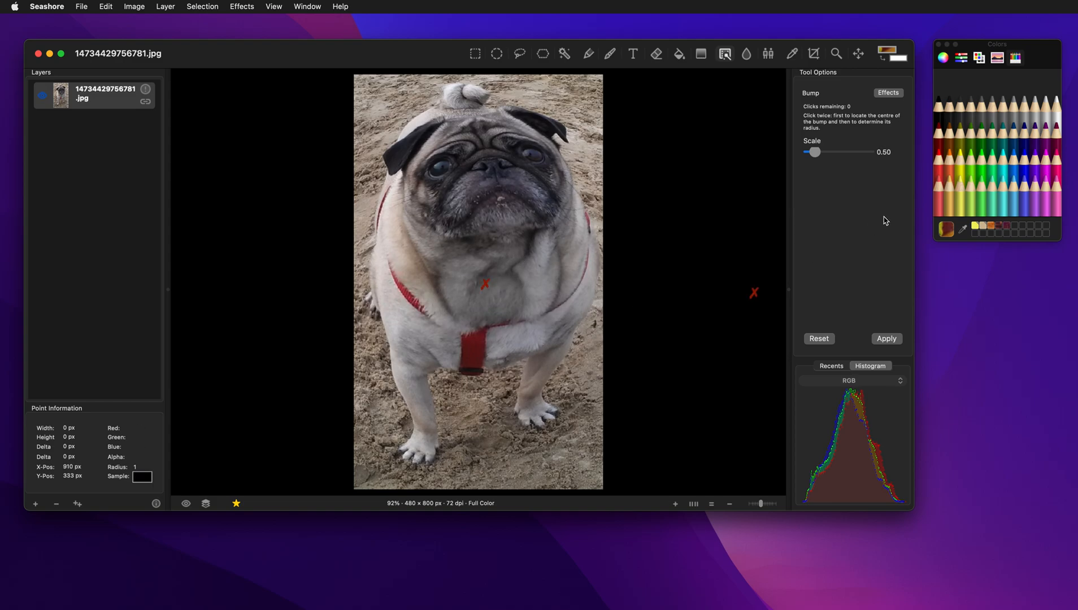
# Step: Apply Auto Enhance to the pug photo, then reset the effect selection
pyautogui.click(888, 93)
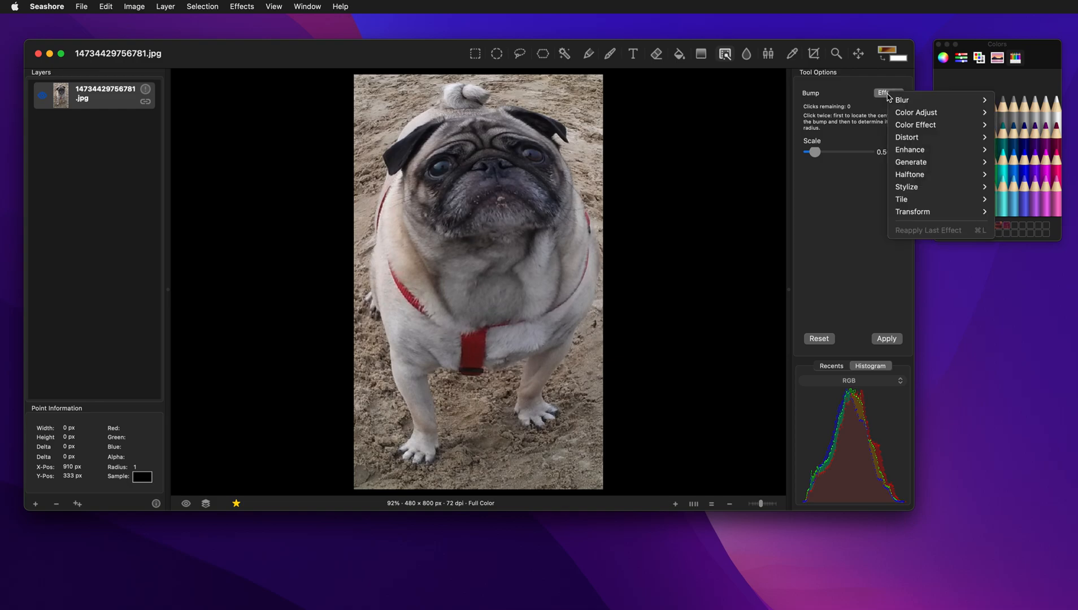
pyautogui.moveTo(911, 150)
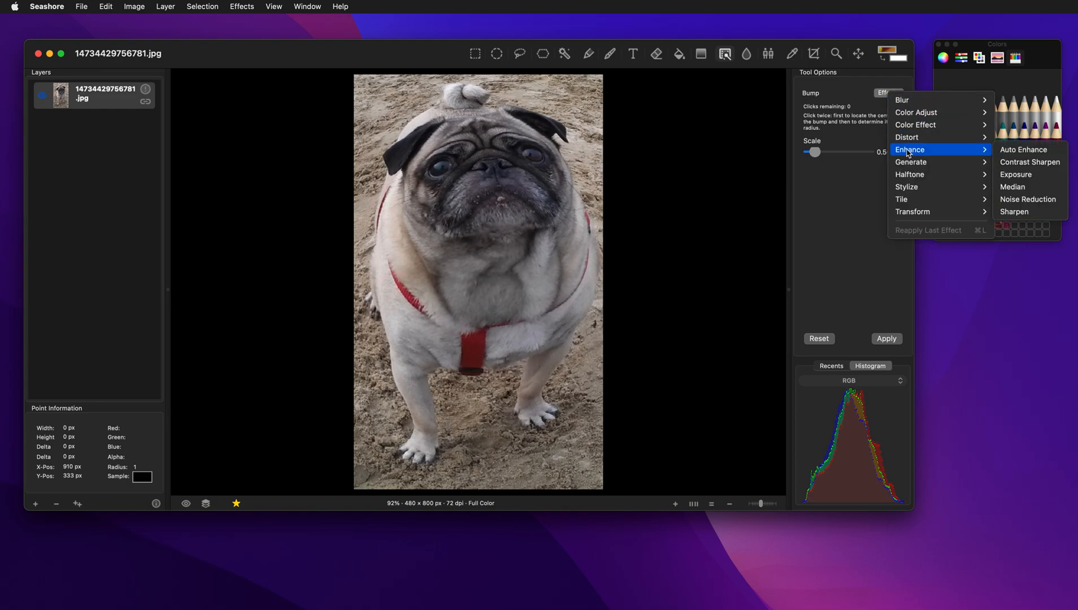
pyautogui.click(1023, 149)
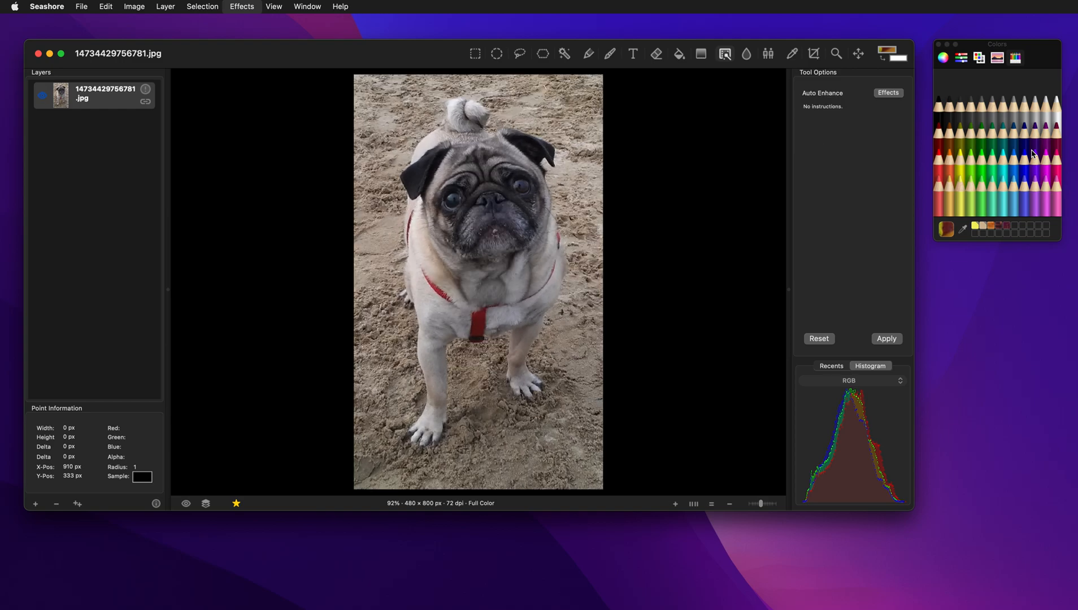
pyautogui.click(887, 338)
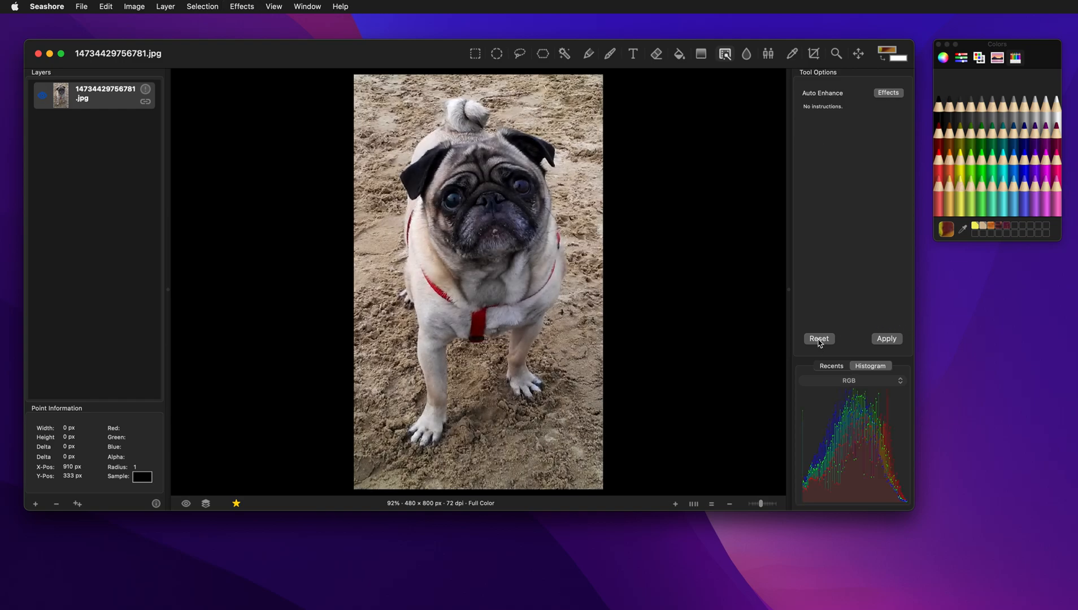
pyautogui.click(818, 338)
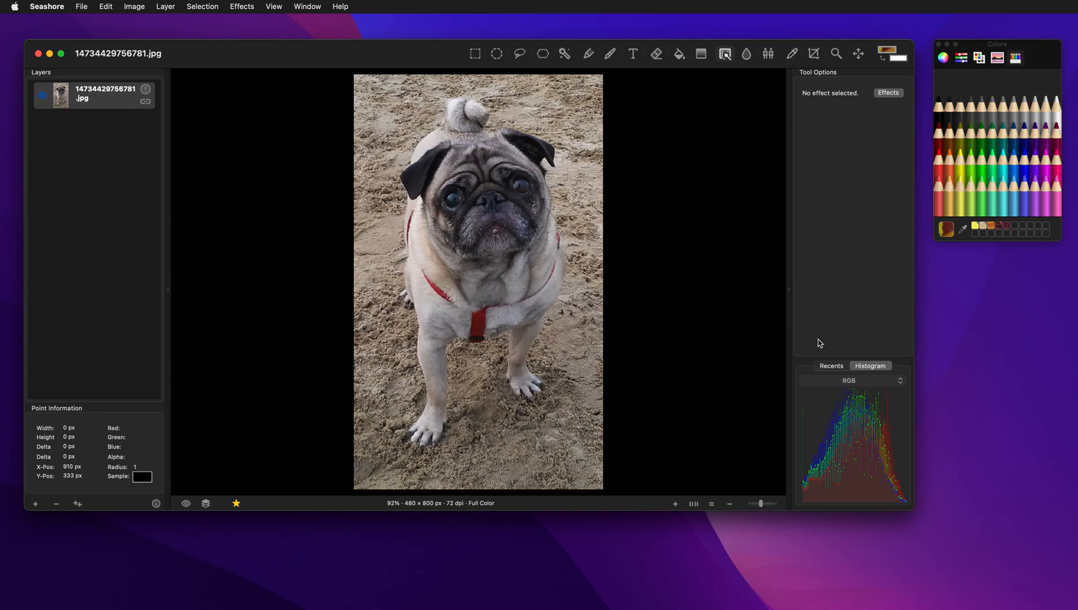
# Step: Preview Contrast Sharpen on the photo with intensity lowered to 0.69
pyautogui.click(888, 93)
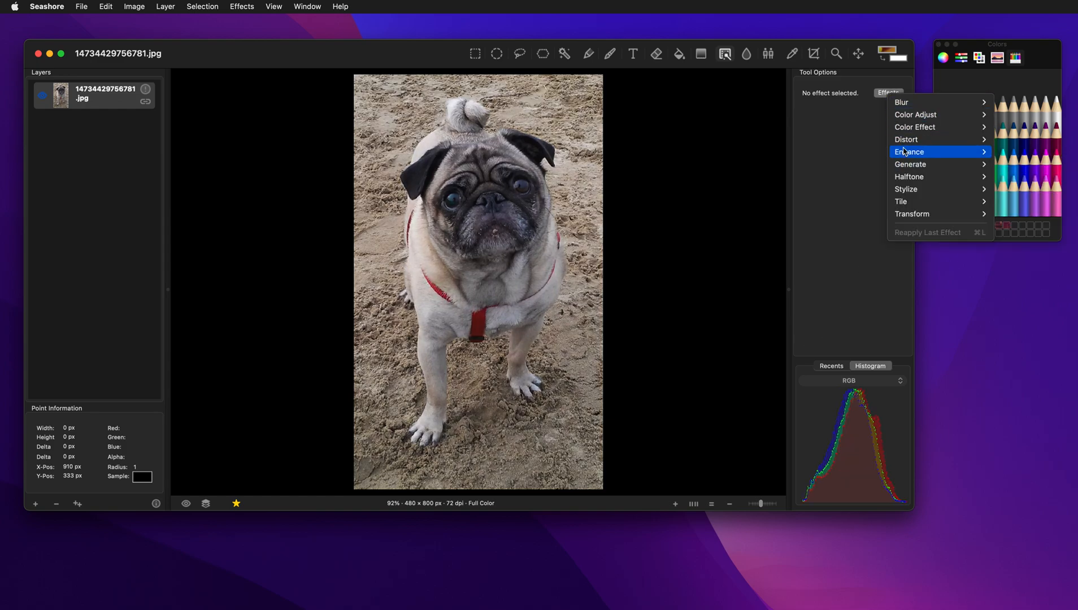
pyautogui.moveTo(910, 152)
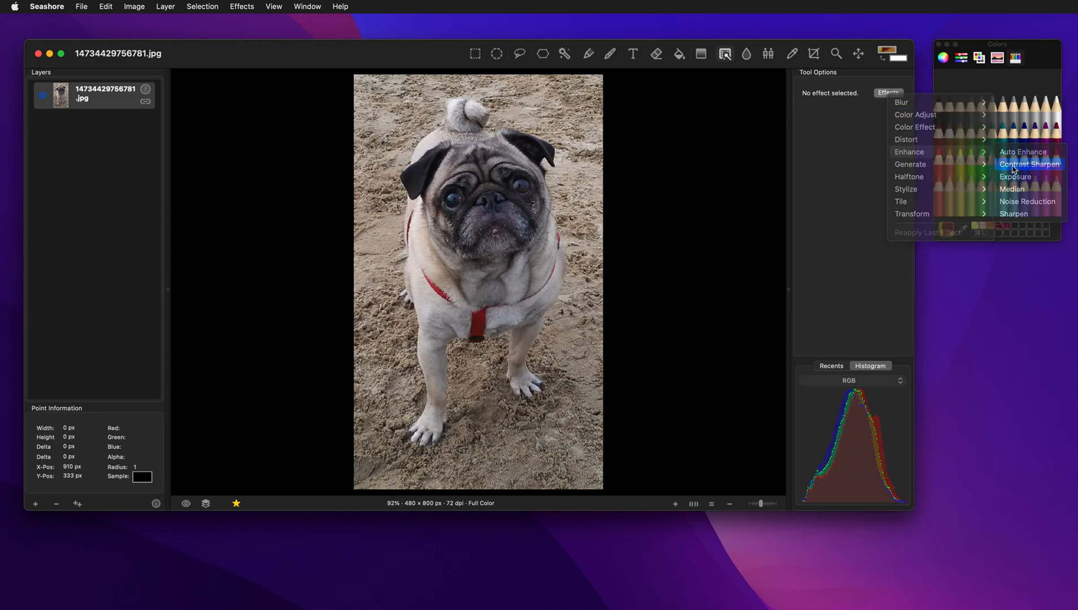
pyautogui.click(1030, 163)
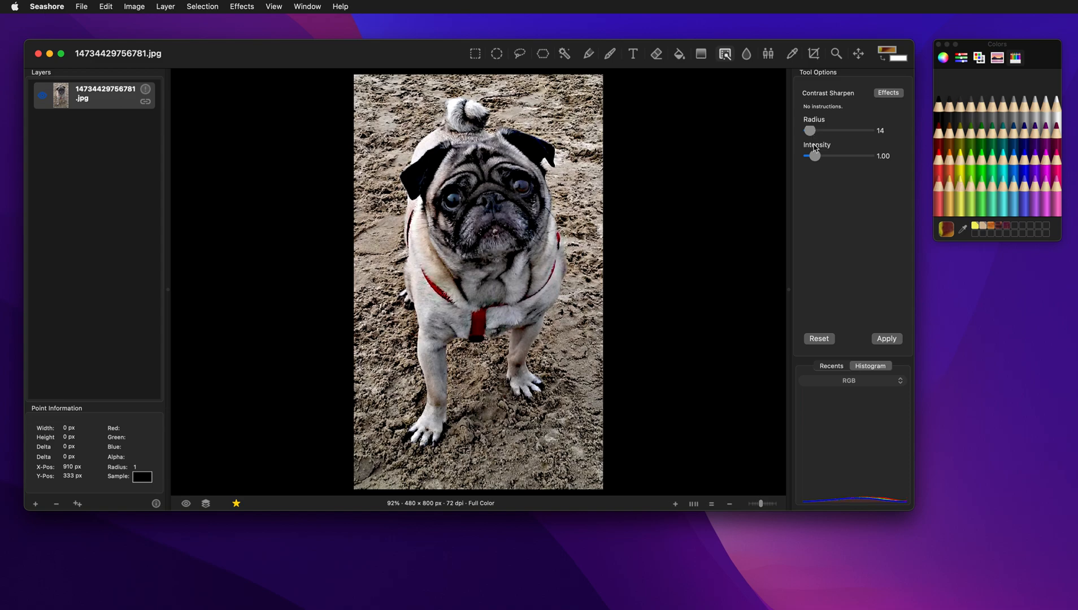
pyautogui.moveTo(814, 156); pyautogui.dragTo(826, 155)
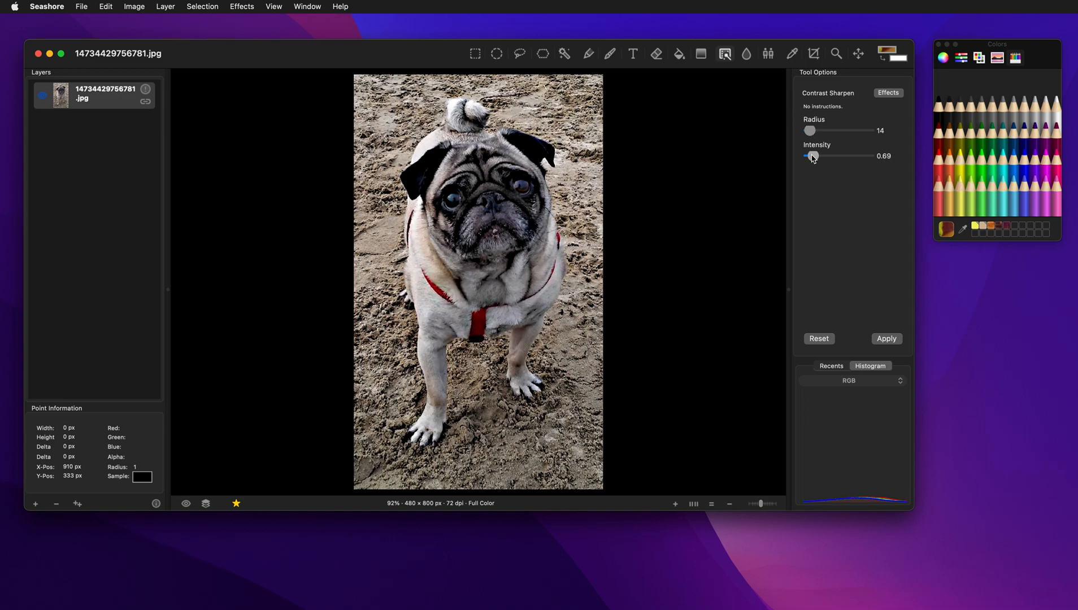
pyautogui.click(888, 92)
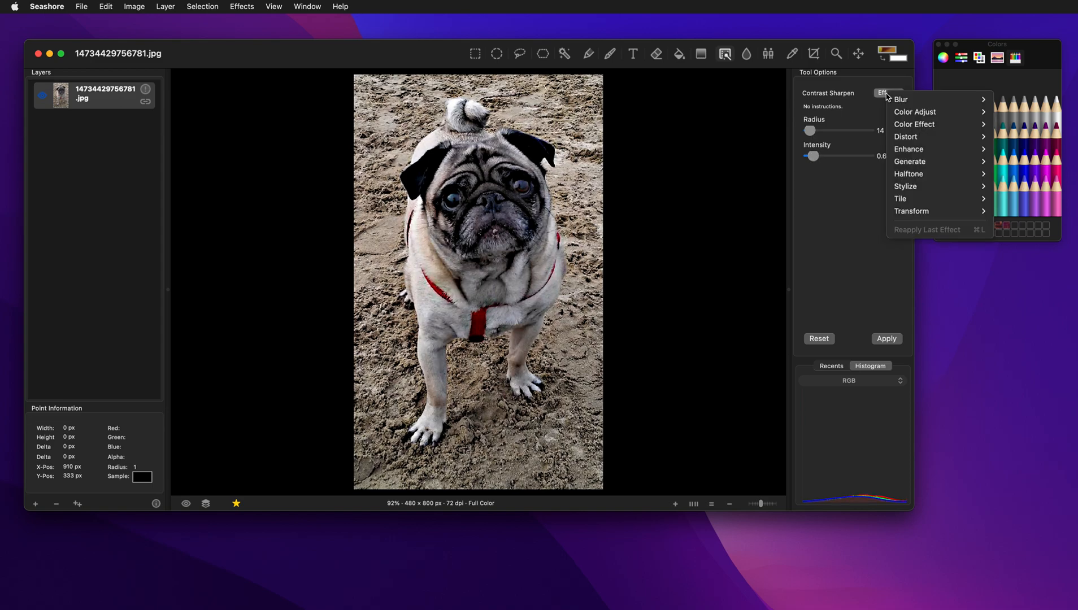
pyautogui.moveTo(912, 211)
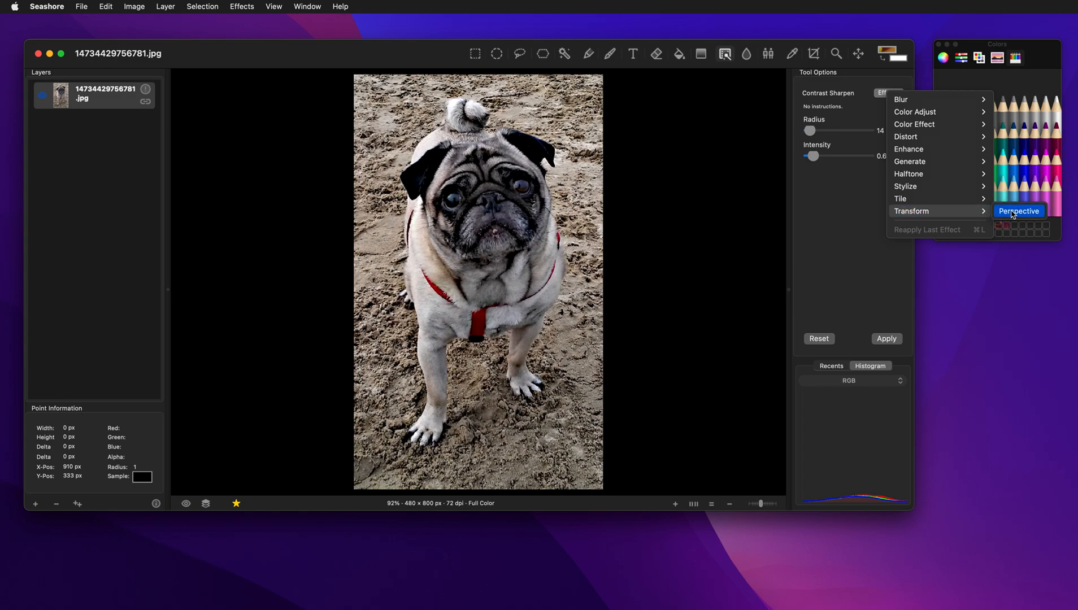
# Step: Choose the Perspective transform and place its top-left corner point on the canvas
pyautogui.click(1019, 211)
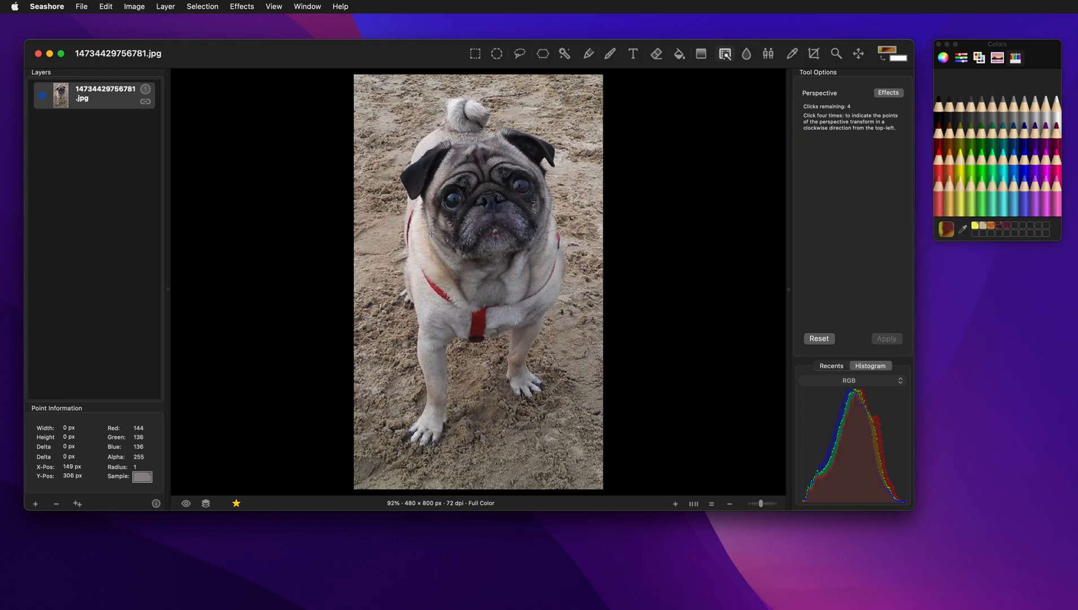
pyautogui.moveTo(426, 234)
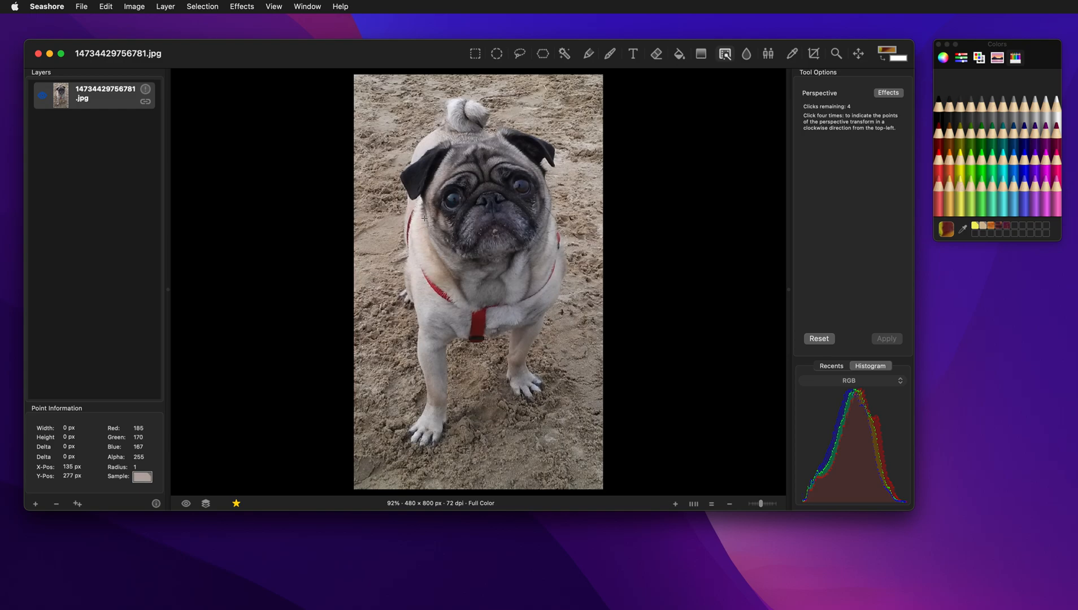
pyautogui.click(542, 291)
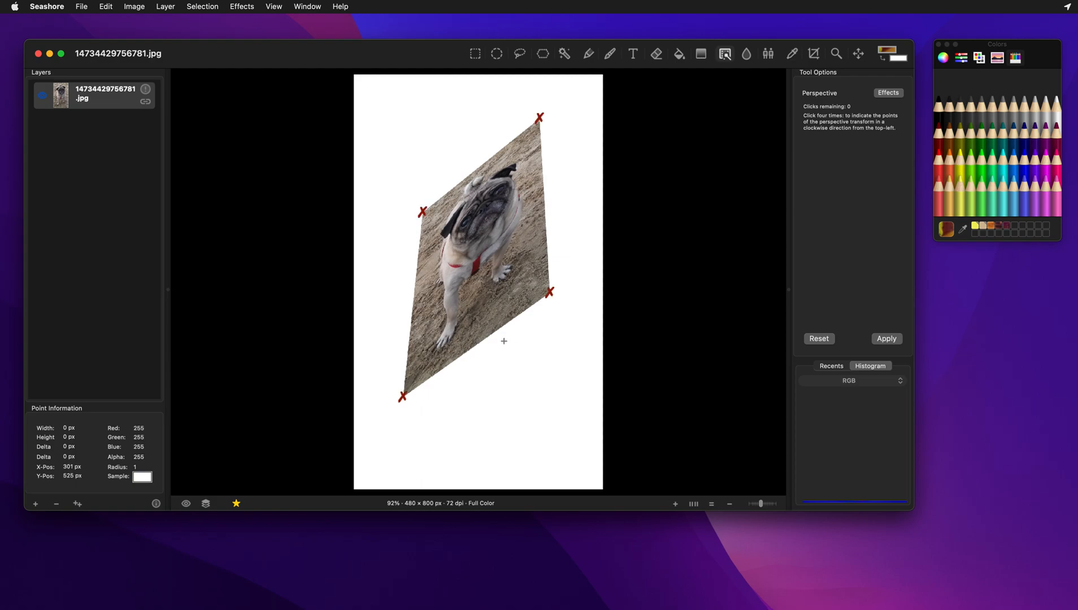
pyautogui.moveTo(560, 243)
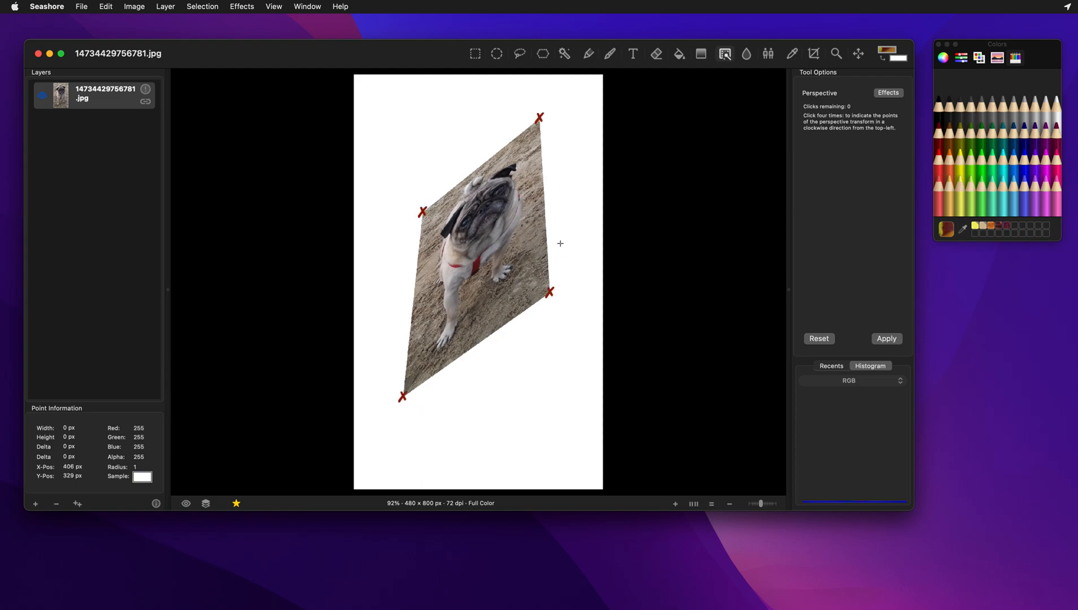